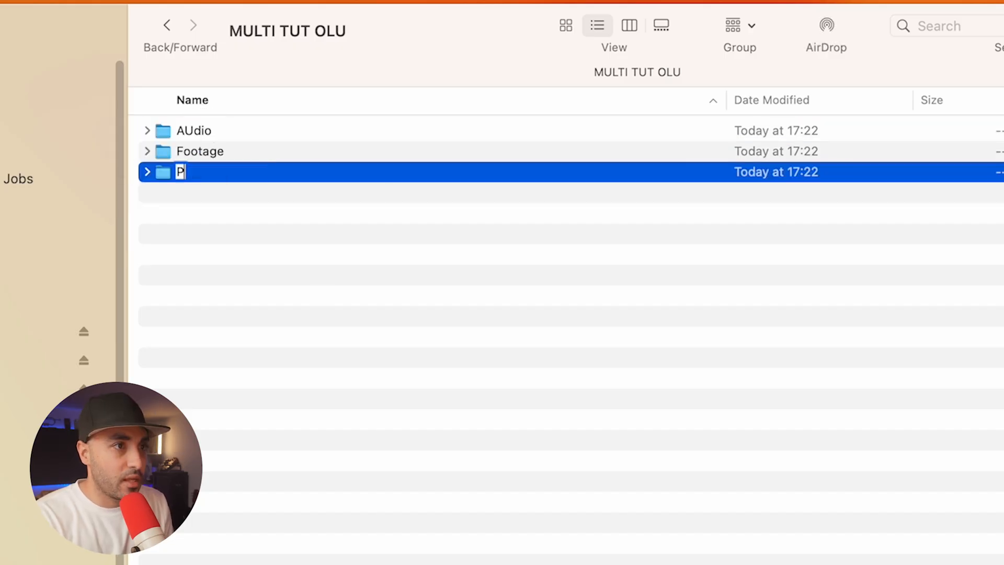
Name the new Finder folder 'Project Files'
type("roject Files")
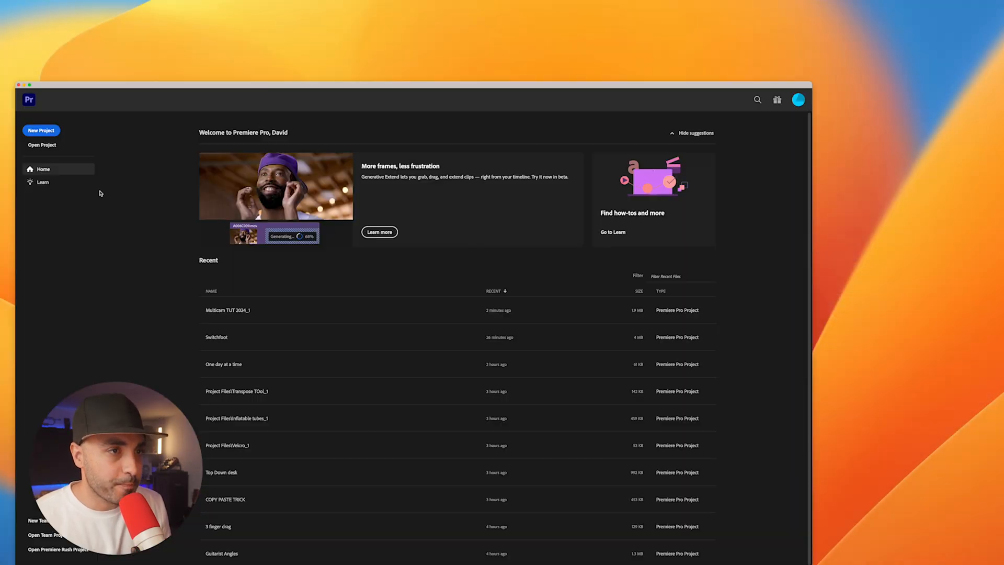
Create the 'Multicam tut' project with Project Files as its save location
left_click(41, 131)
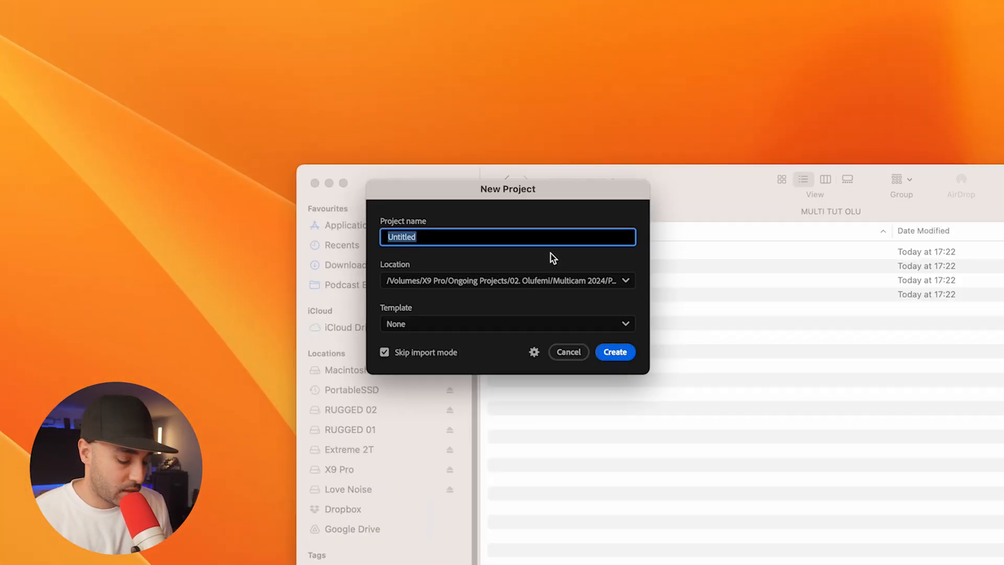
type("Multicam tut")
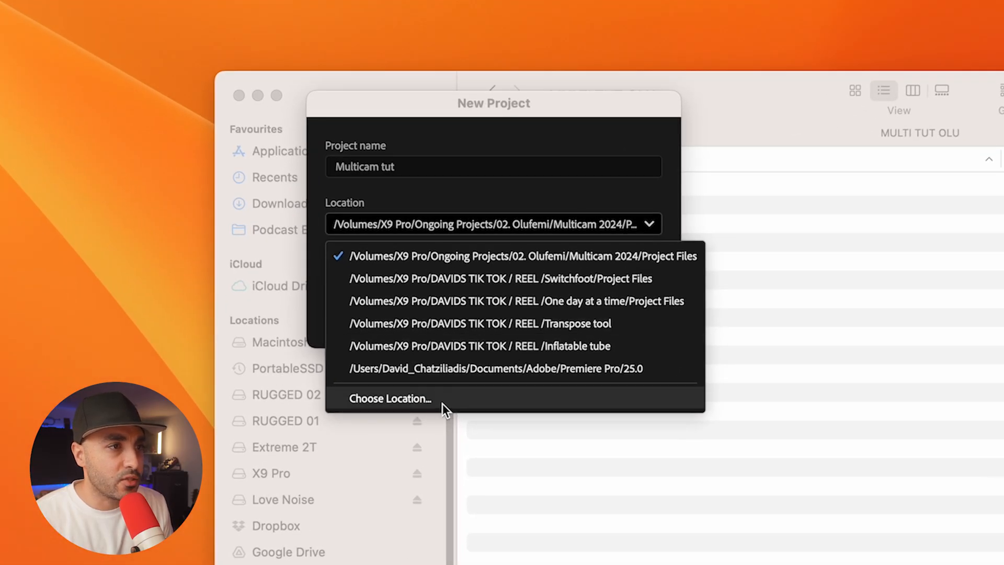
left_click(390, 399)
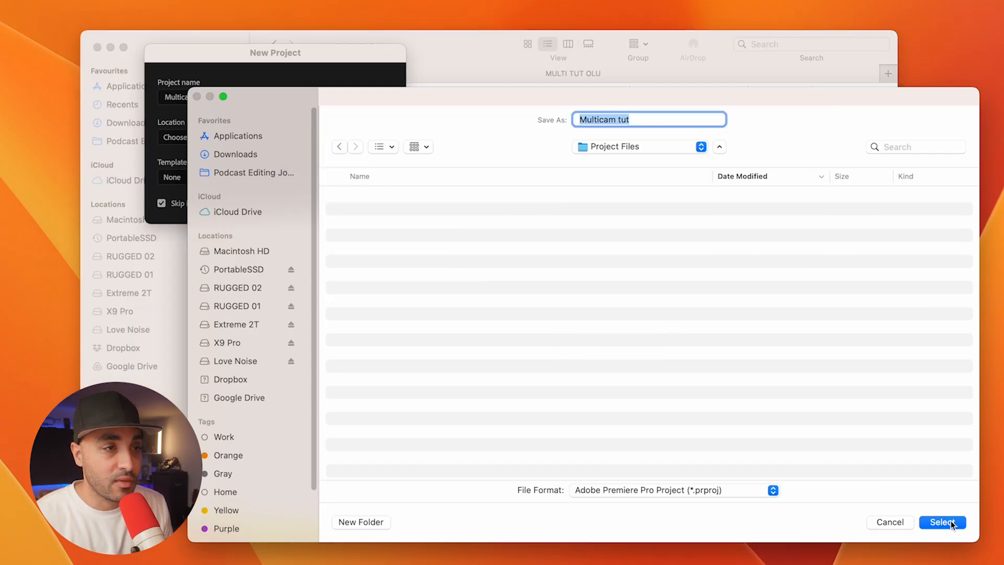
left_click(943, 522)
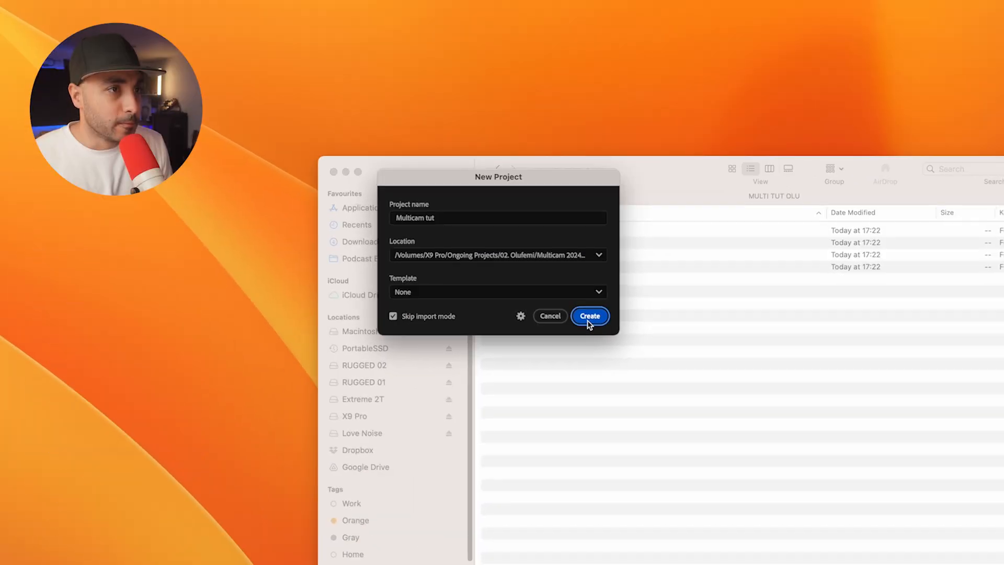
left_click(589, 316)
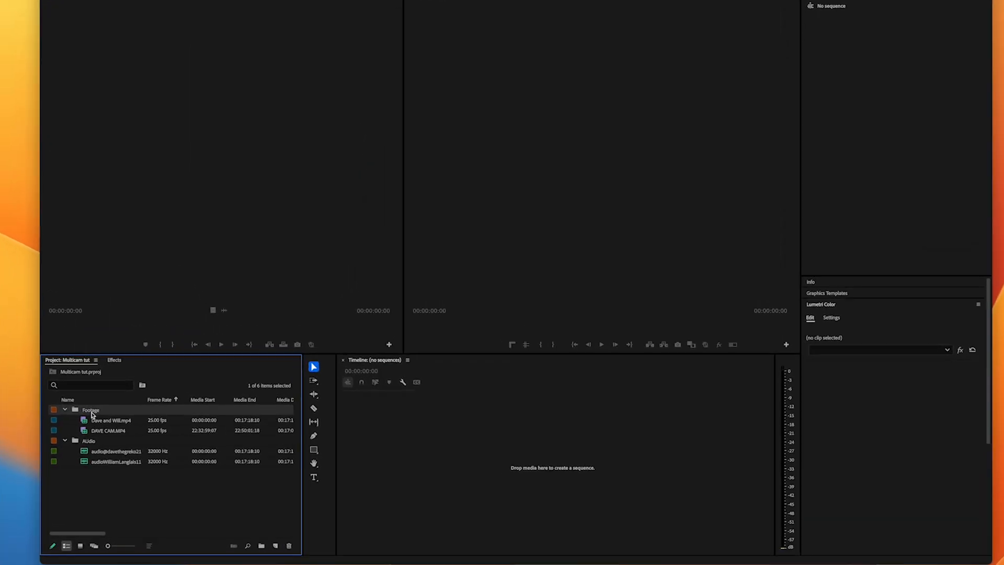
Synchronize the Footage bin clips with the audio recordings using audio channel 1
double_click(109, 421)
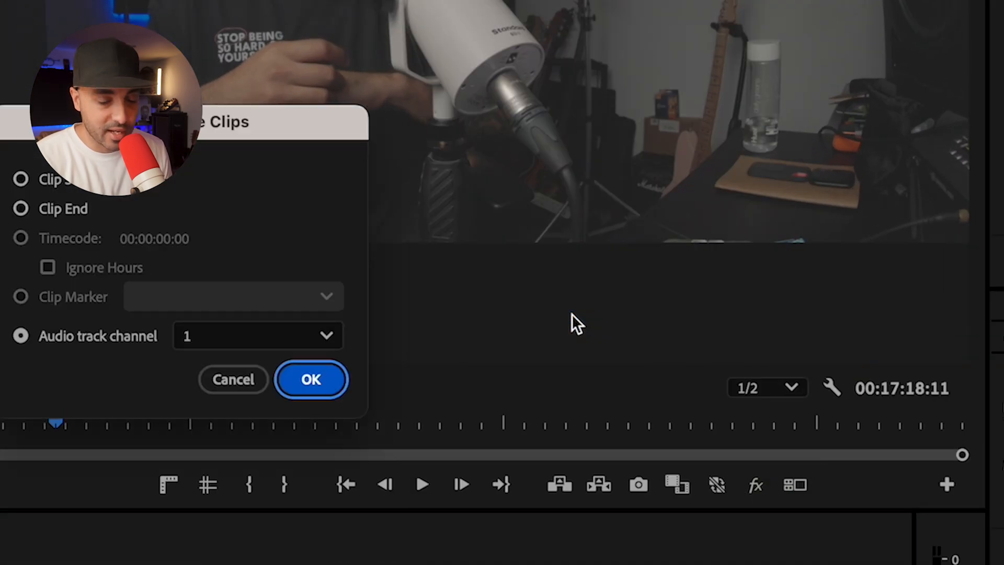
left_click(311, 379)
type("c")
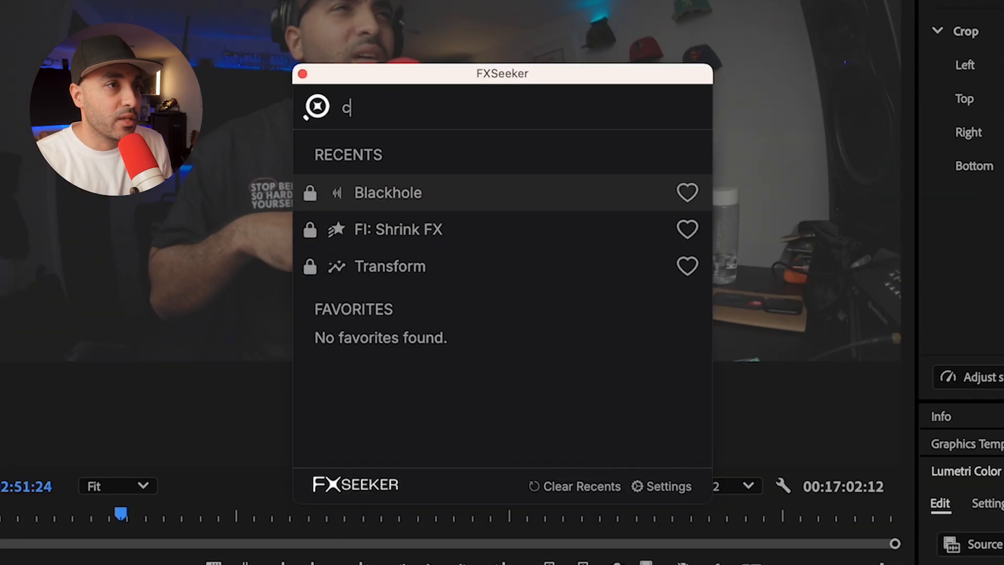
Find and apply 'Cinema Grade' via FXSeeker to DAVE CAM.MP4, then deselect it
type("inema grad")
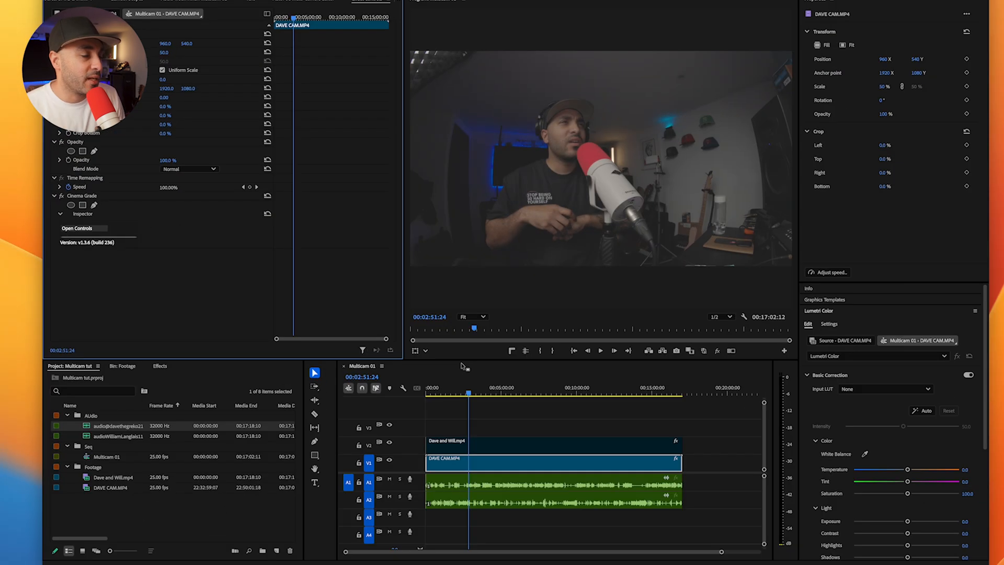
left_click(76, 229)
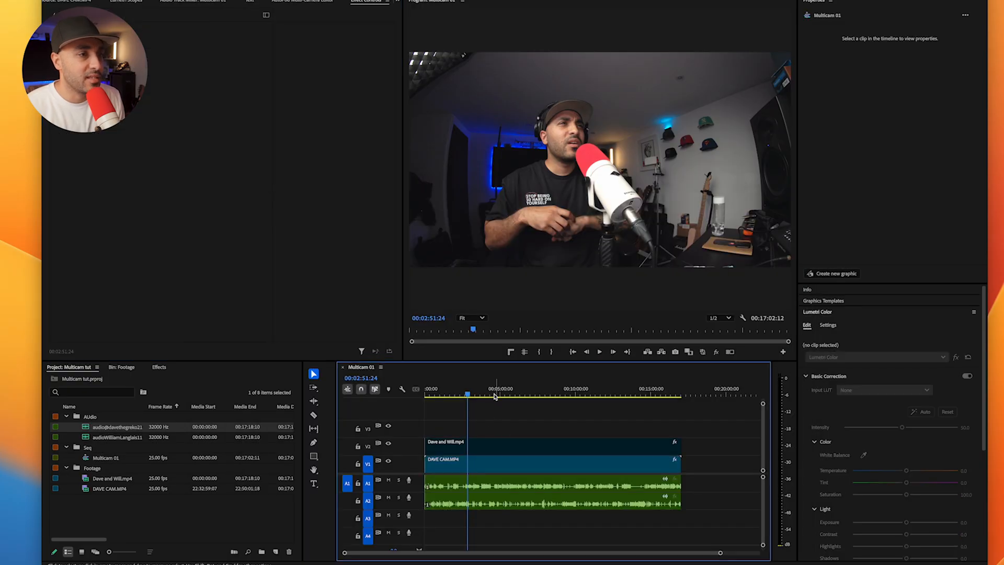
left_click(551, 460)
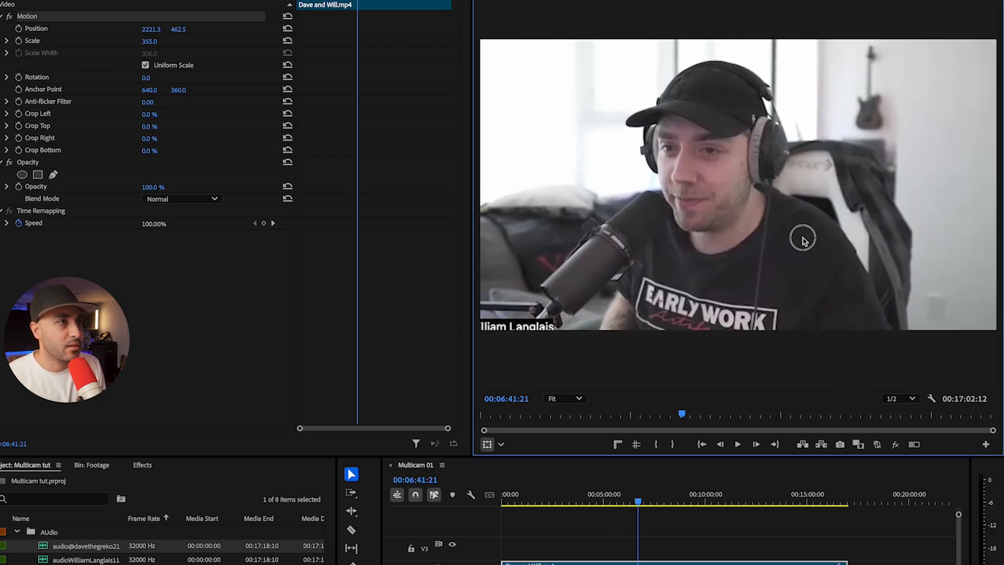
Reposition the scaled-up Dave and Will.mp4 frame onto the guest in the Program Monitor
left_click_drag(803, 240, 823, 284)
type("Ba")
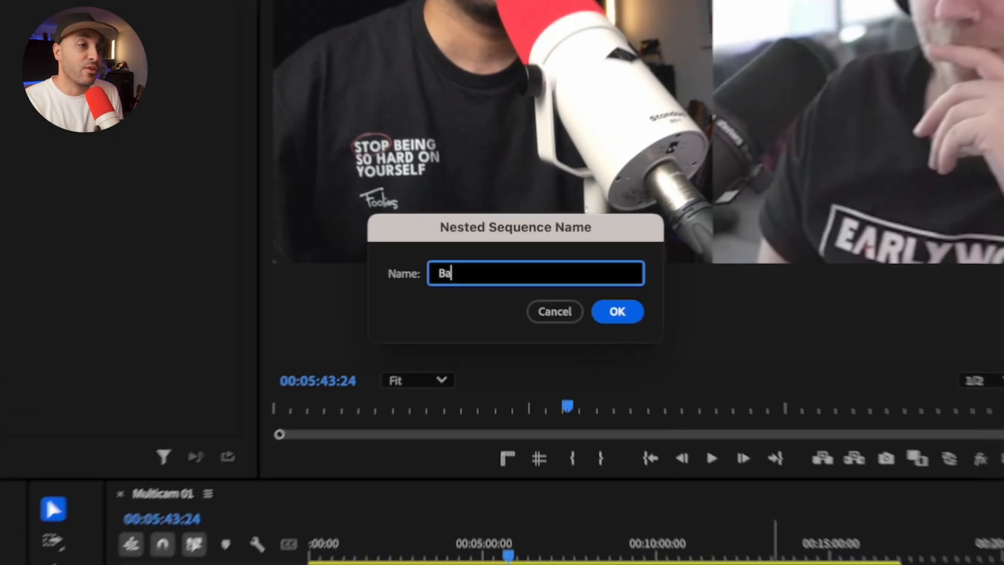
Confirm the typed name for the reframed clip's nested sequence
left_click(618, 312)
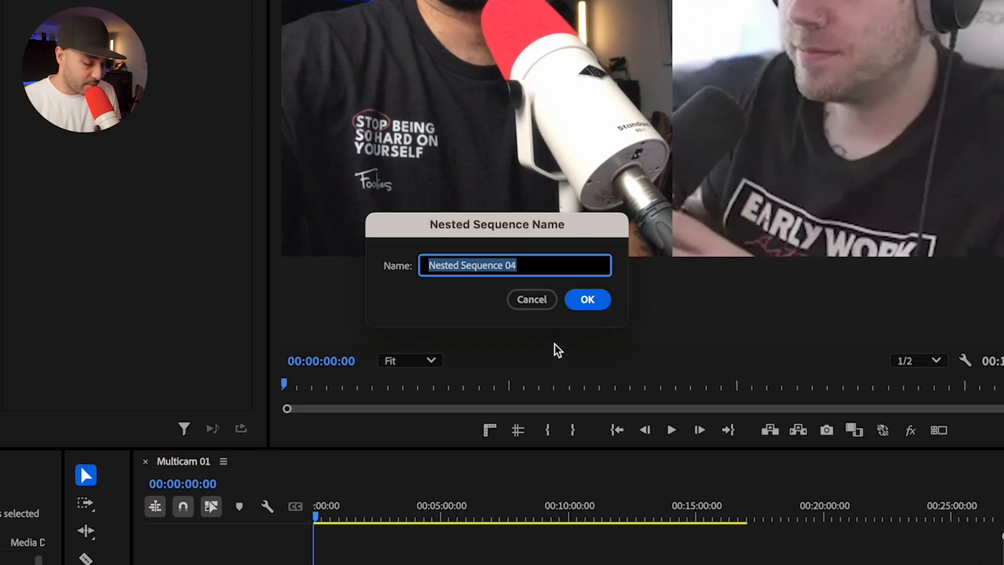
Nest the last clip as 'Nested Sequence 04' and enable Multi-Camera View in the monitor
left_click(586, 300)
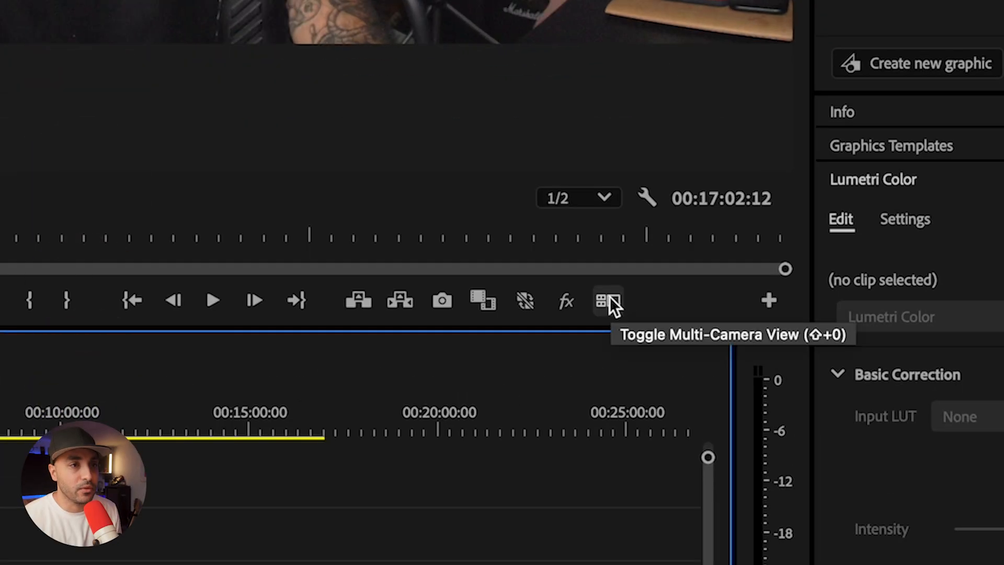
left_click(607, 300)
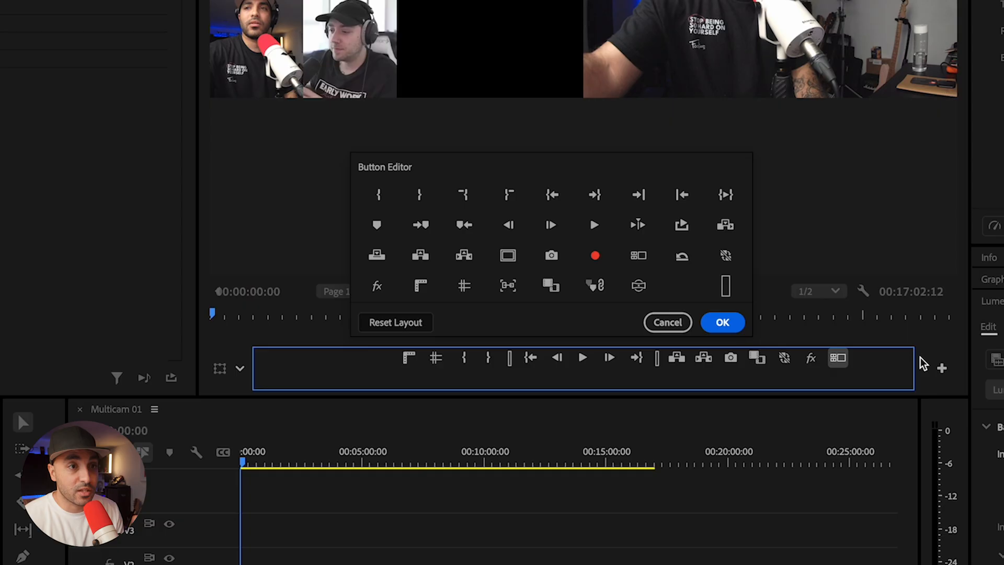
Save the Button Editor layout with the Toggle Multi-Camera View button added
left_click(722, 322)
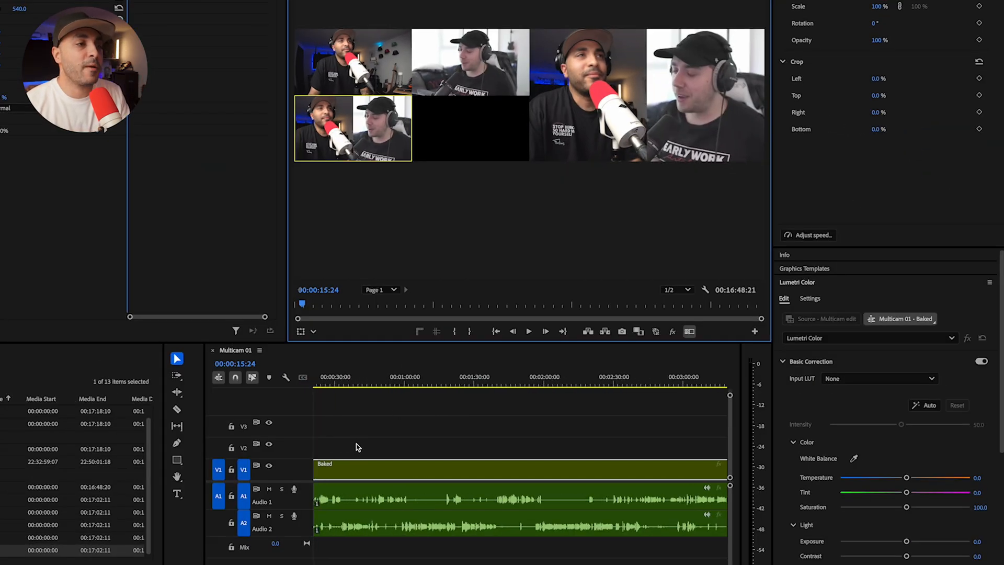
Record angle cuts between Host and Baked while playing through the multicam sequence
left_click(528, 332)
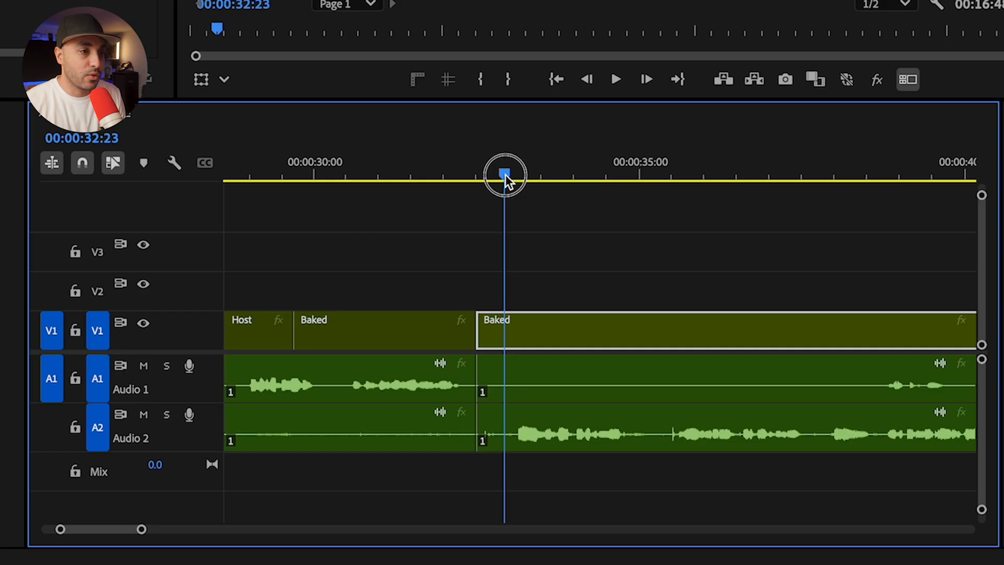
left_click(384, 330)
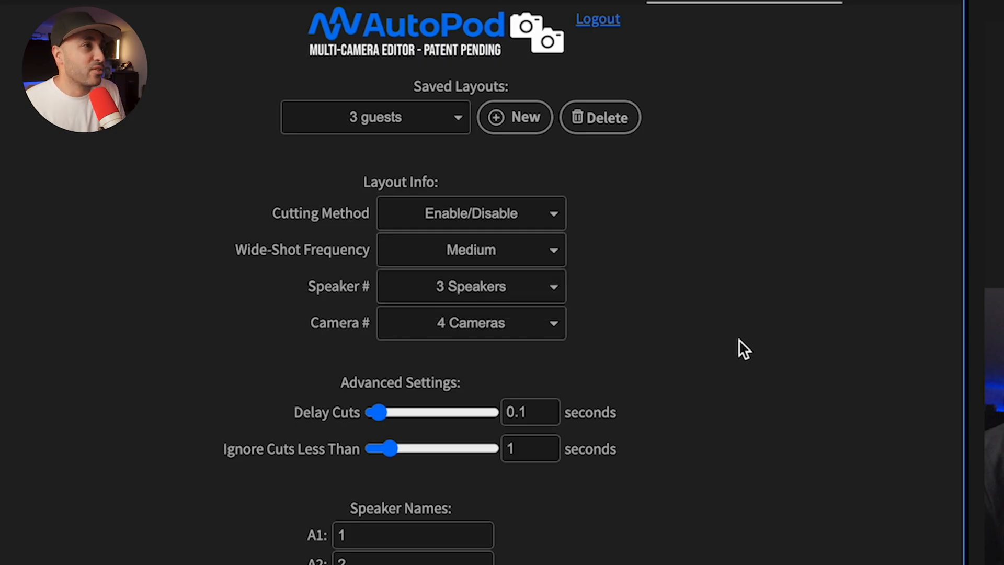
left_click(471, 249)
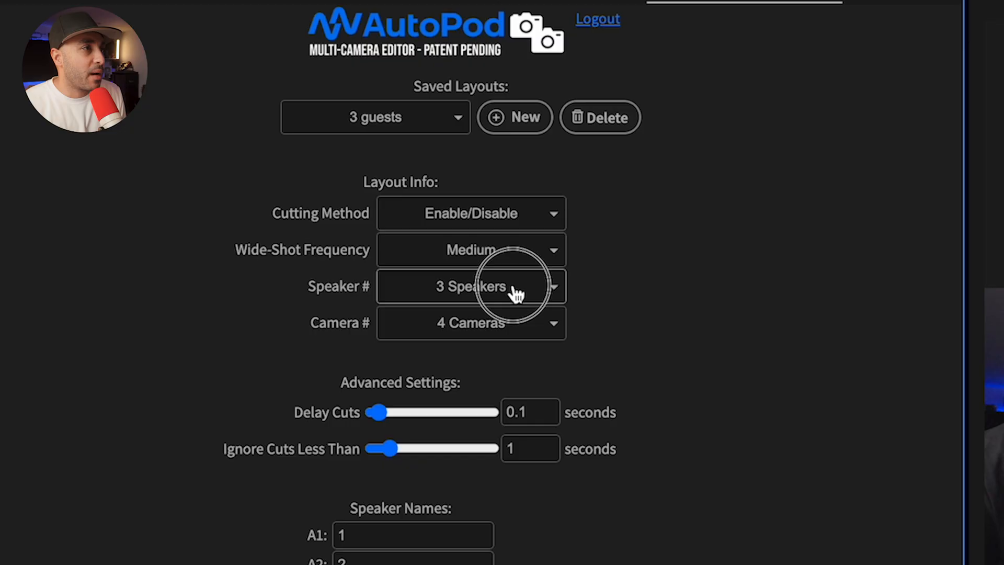
left_click(376, 117)
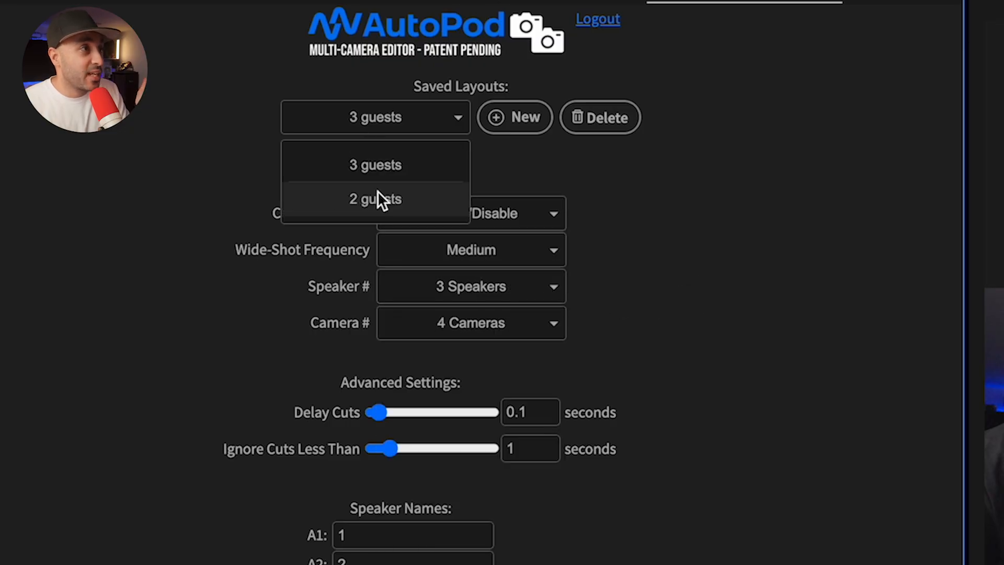
left_click(374, 199)
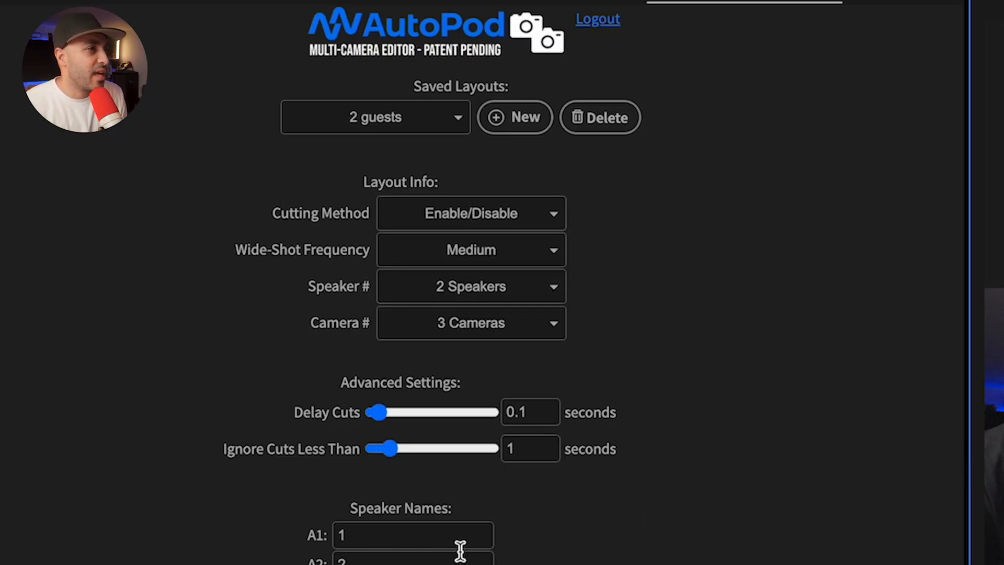
scroll("down", 3)
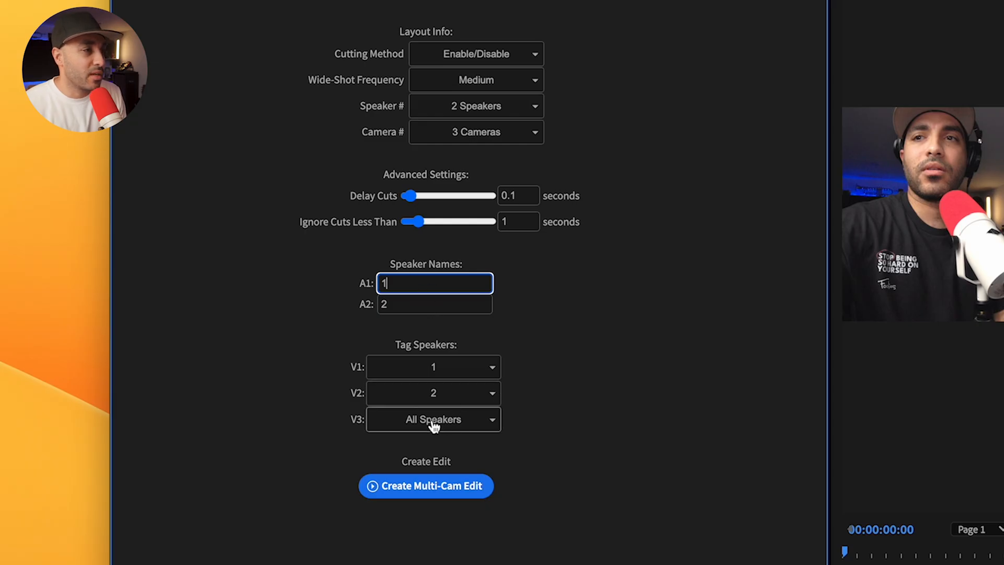
left_click(426, 486)
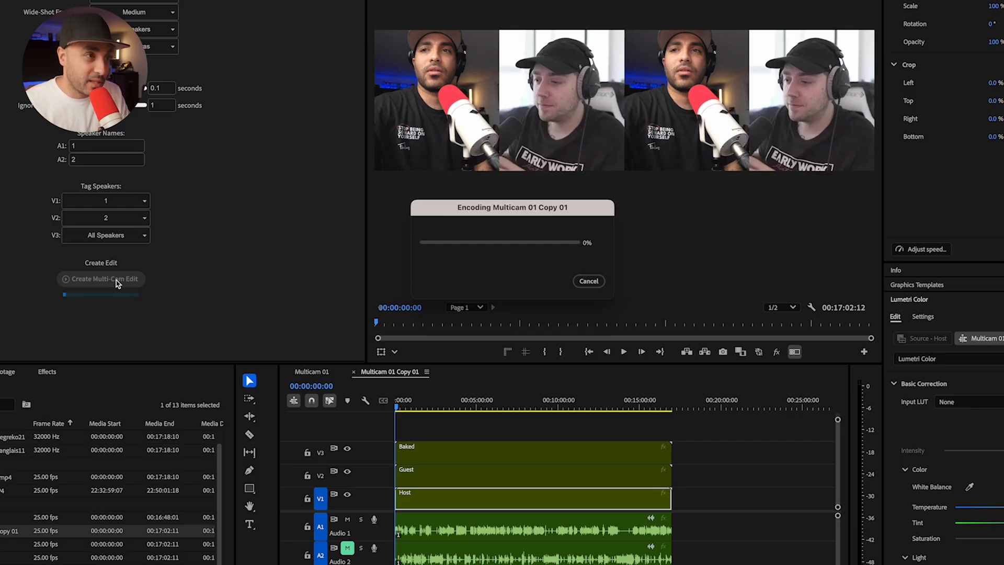
left_click(101, 278)
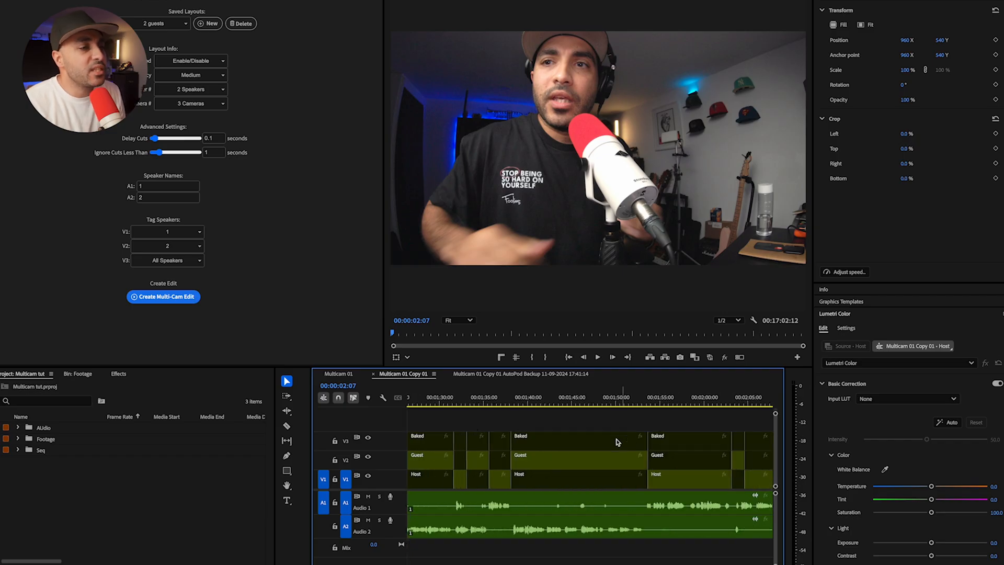
mouse_move(619, 447)
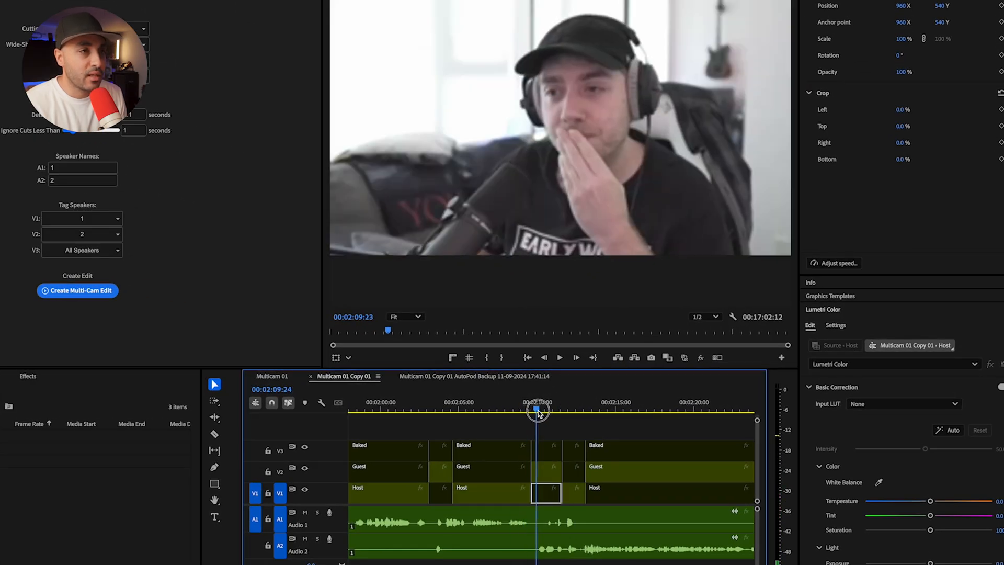
left_click(506, 416)
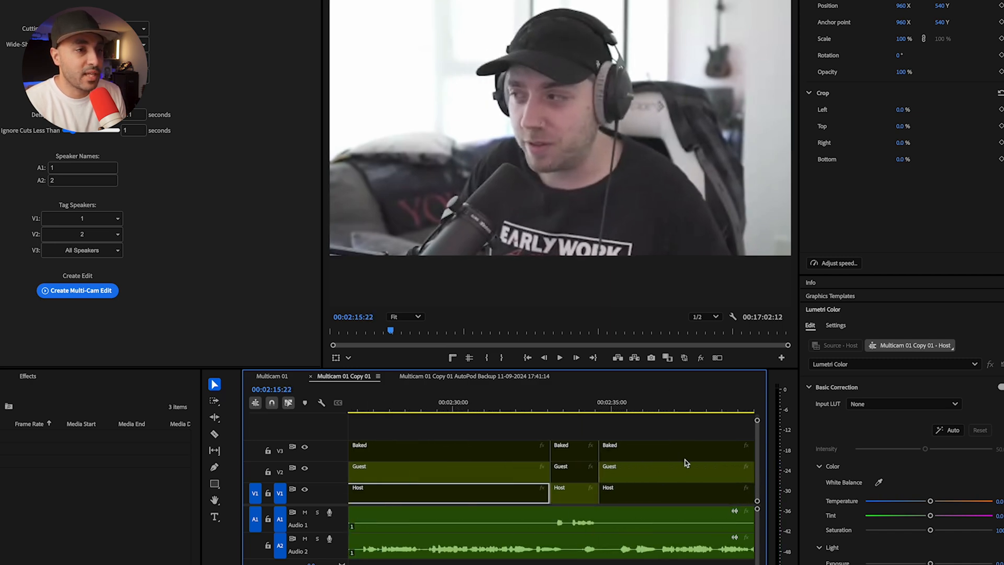
left_click(559, 358)
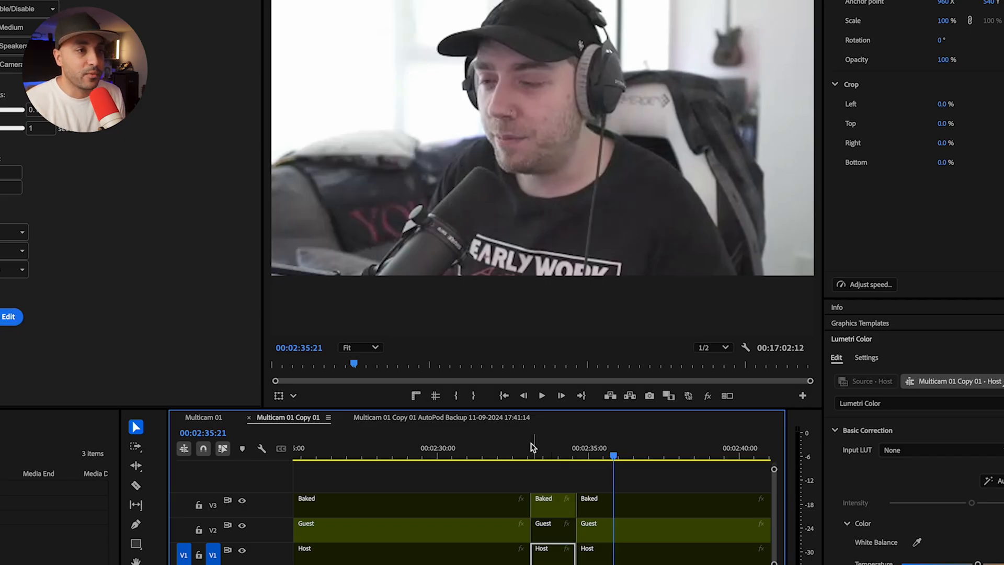
left_click(541, 396)
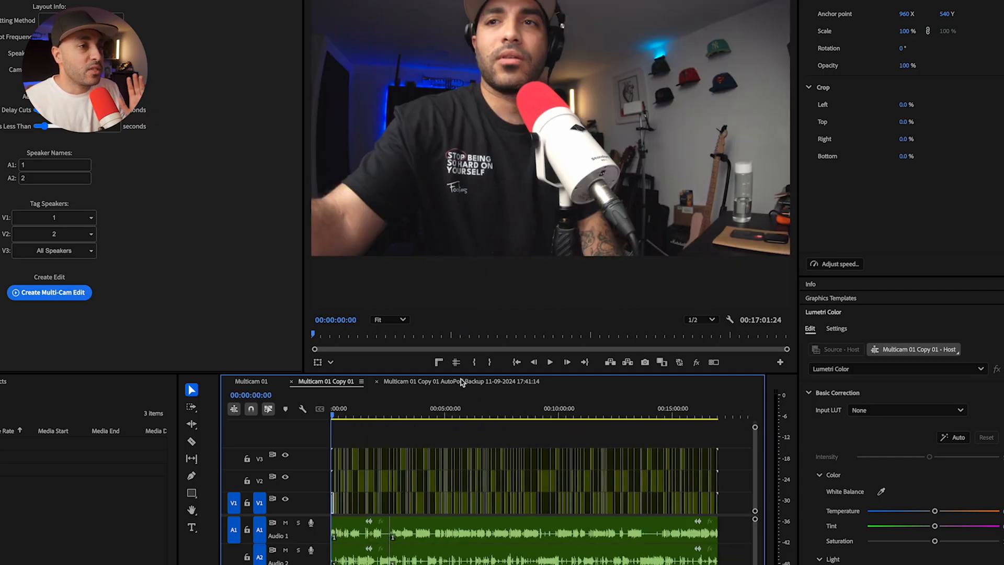
On the AutoPod Backup sequence, set FireCut Multi-track V3 to speakers '1, 2' and analyze
left_click(461, 380)
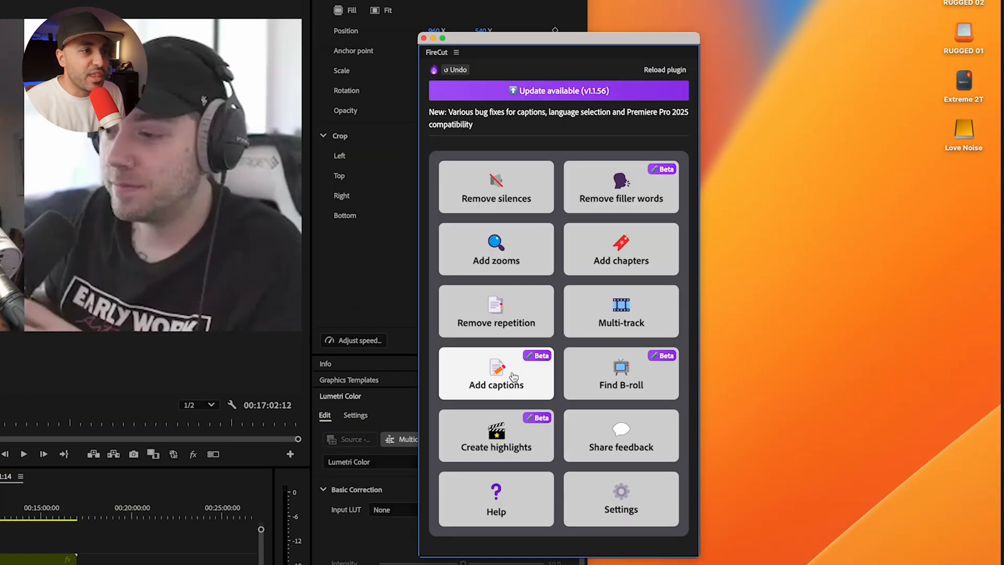
mouse_move(620, 293)
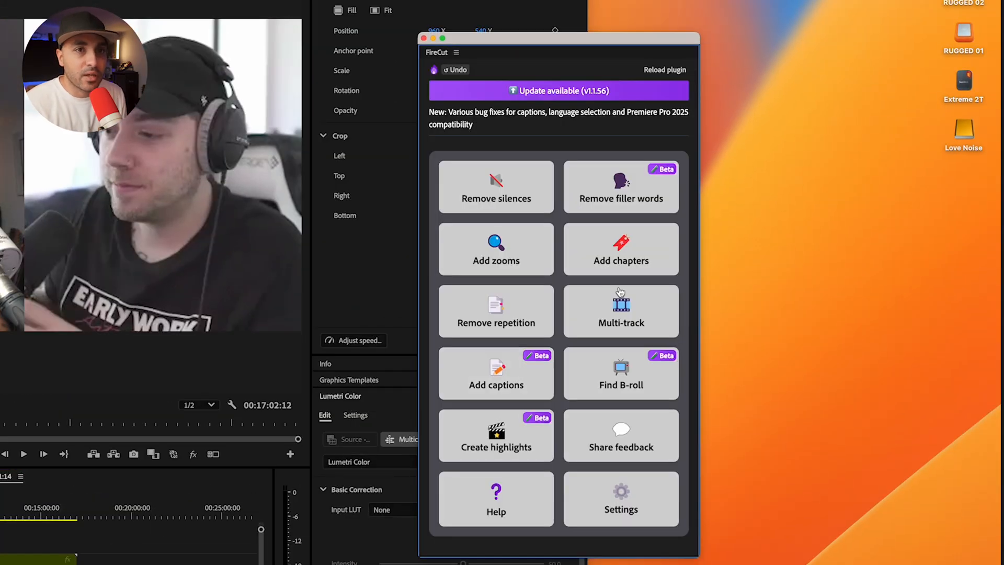
left_click(621, 311)
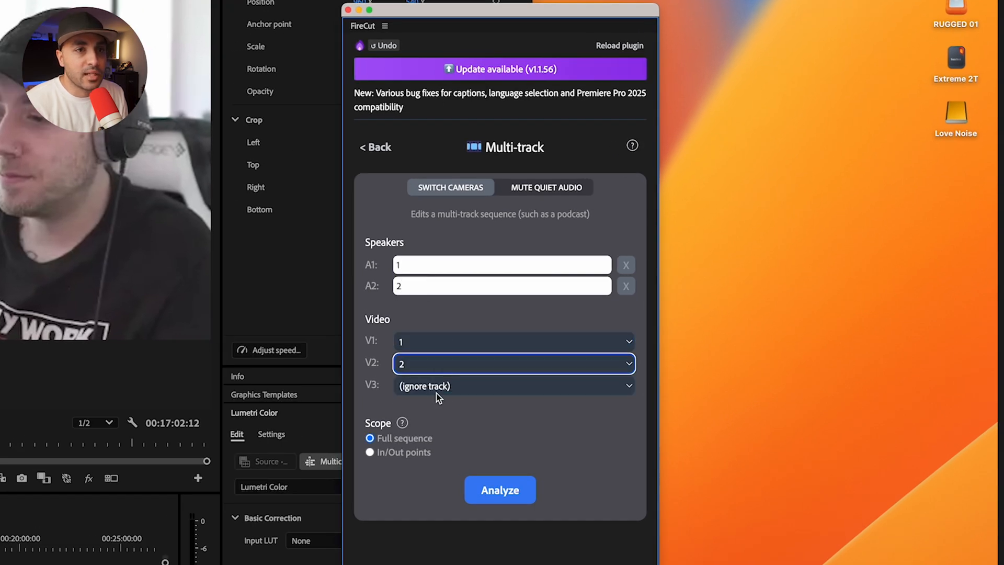
left_click(513, 386)
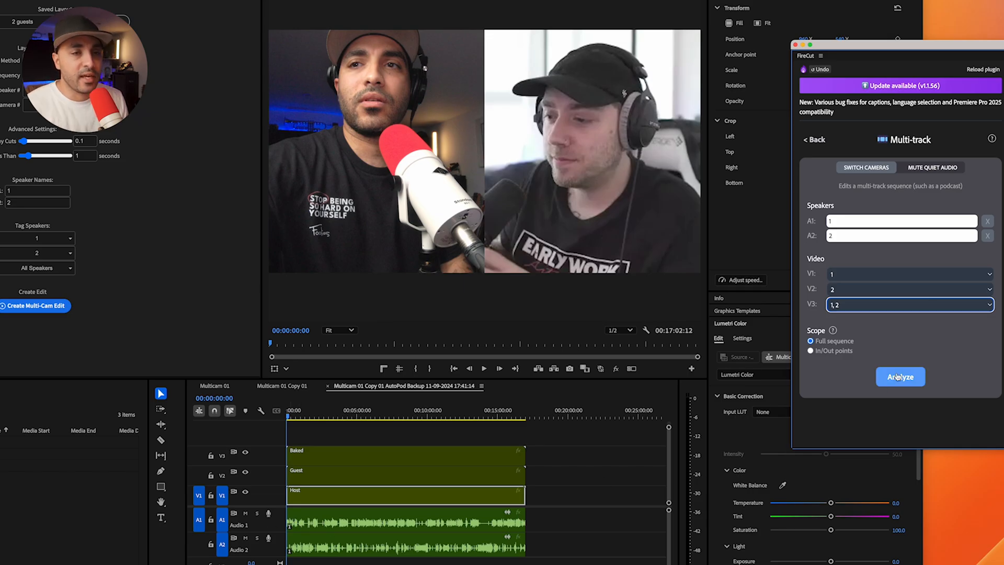
left_click(900, 376)
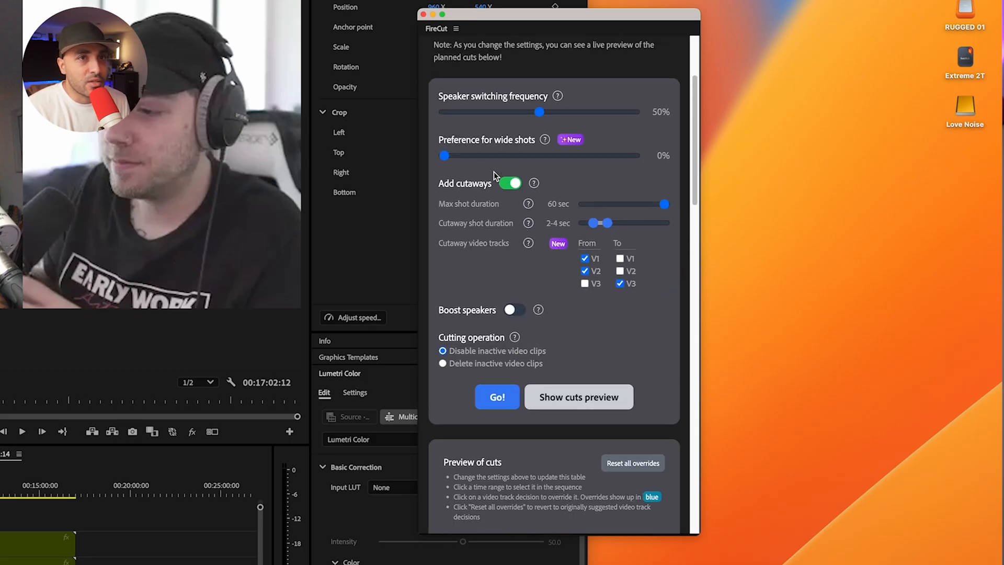
Set FireCut's wide-shot preference to 29% and run Go! to apply the camera cuts
left_click_drag(443, 155, 463, 155)
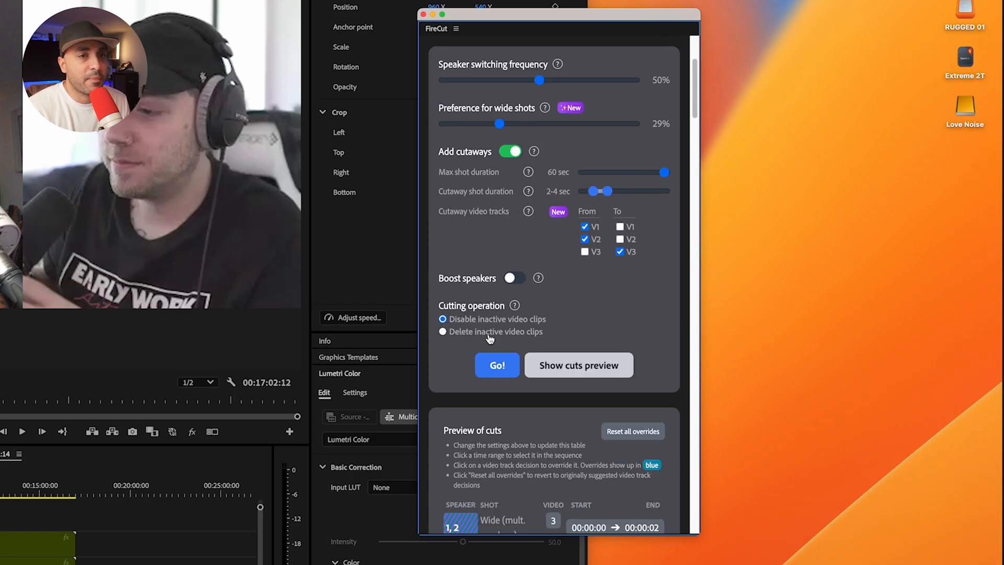
left_click(497, 365)
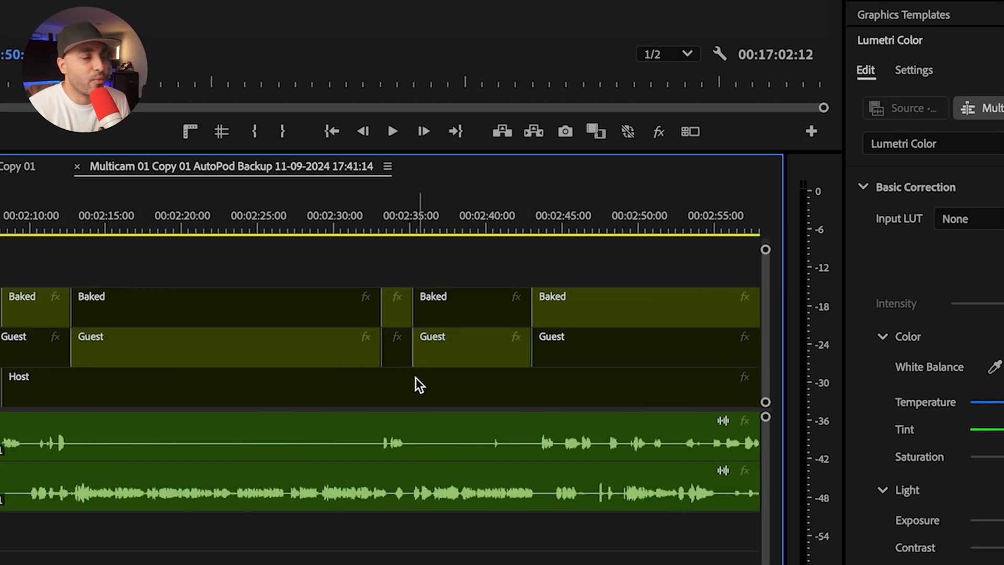
left_click(462, 307)
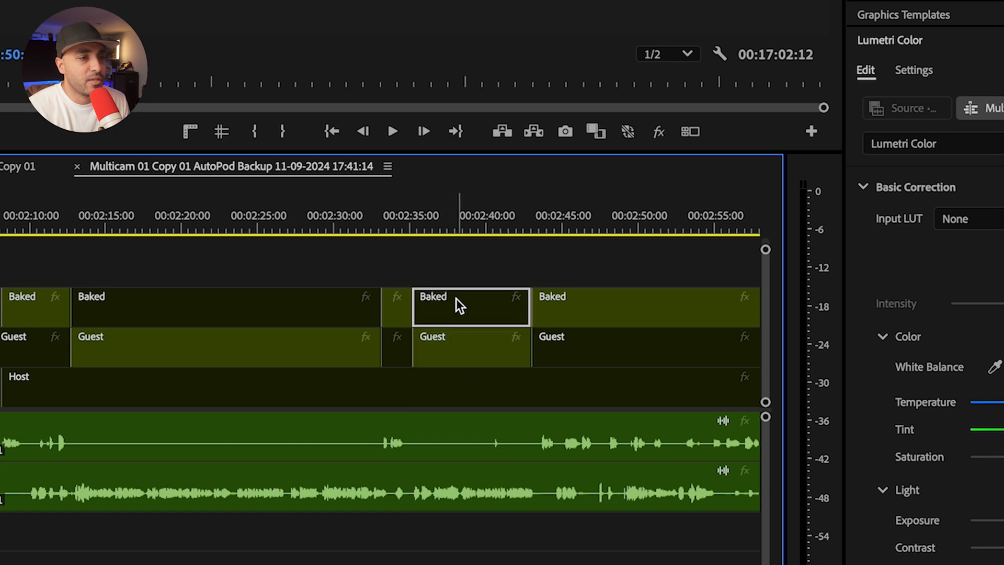
left_click(461, 384)
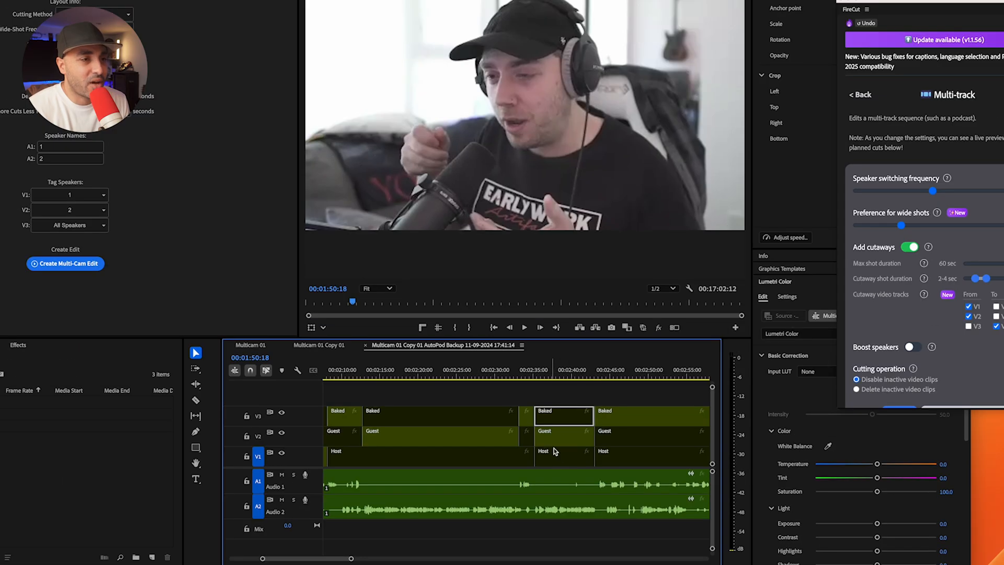
left_click(196, 400)
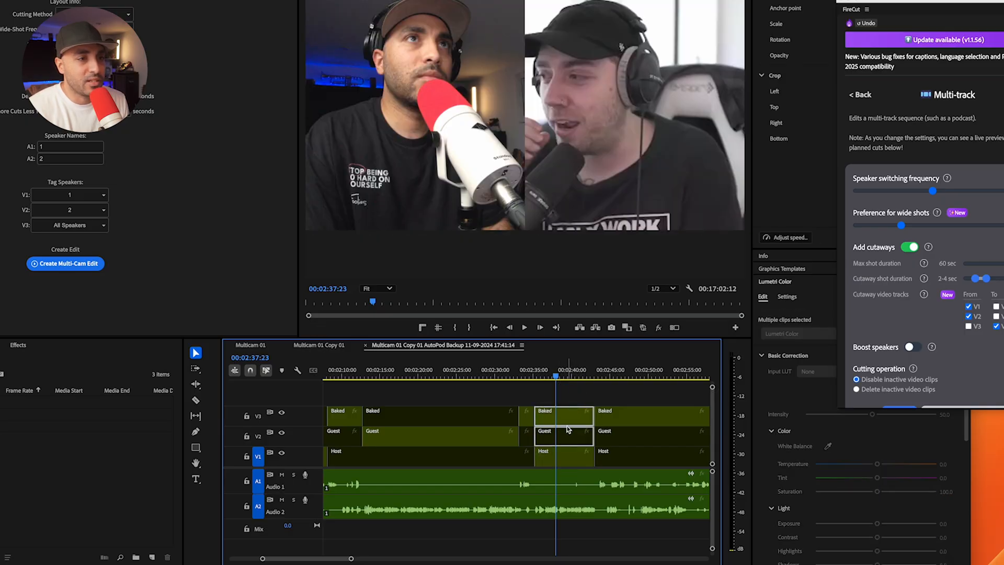
left_click(564, 451)
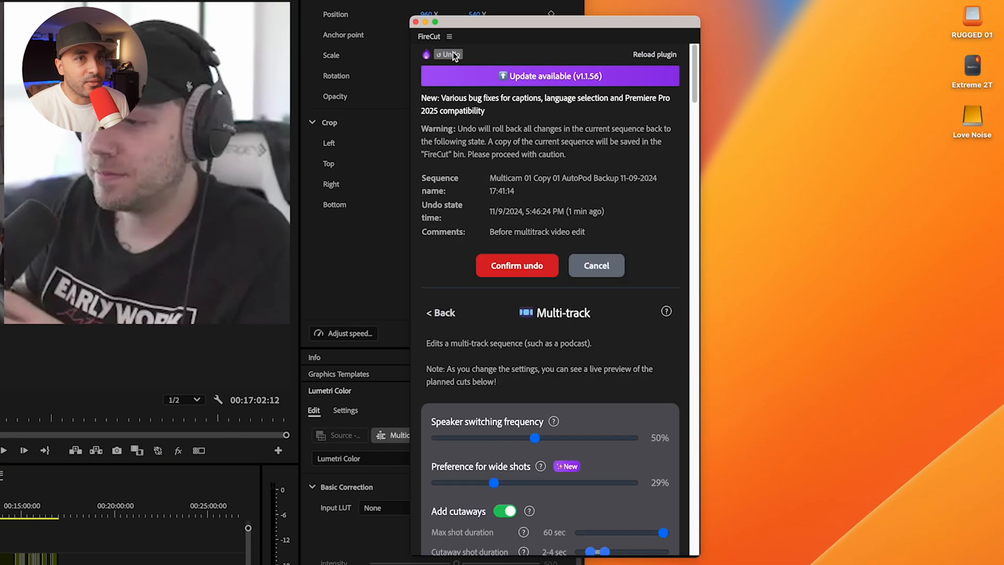
Undo FireCut's previous edit, raise wide-shot preference to 38% and re-run the cuts
left_click(595, 265)
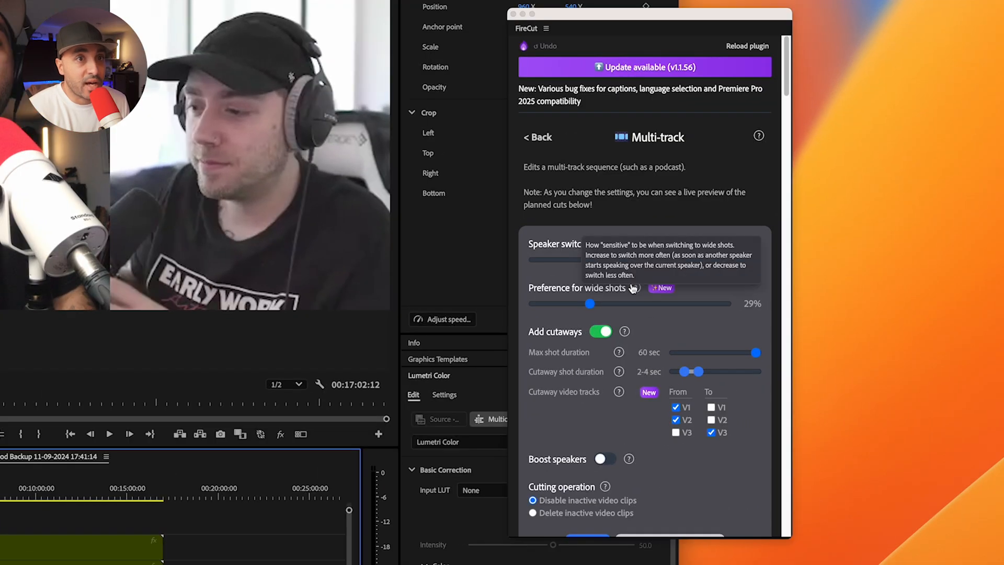
left_click_drag(589, 304, 616, 303)
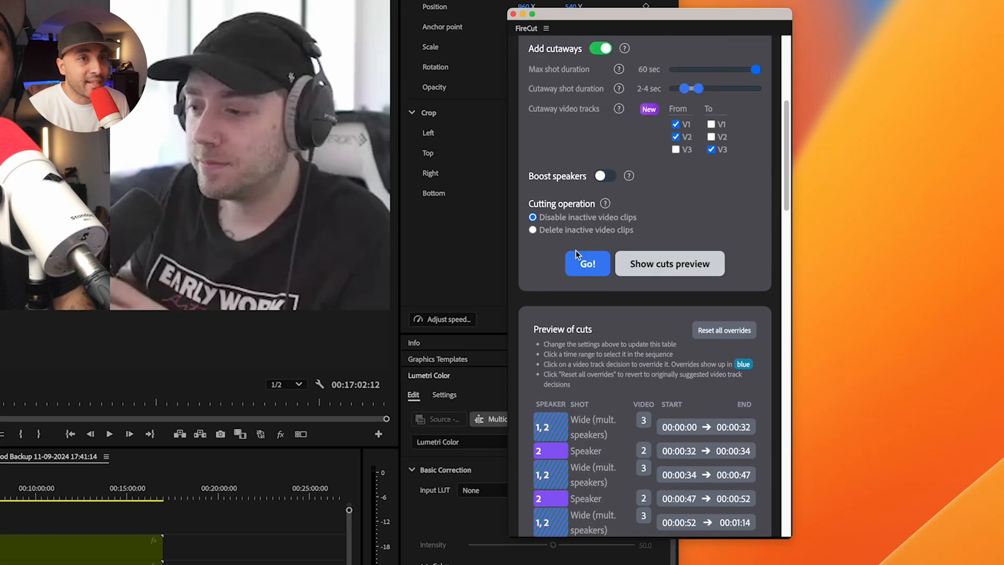
left_click(586, 264)
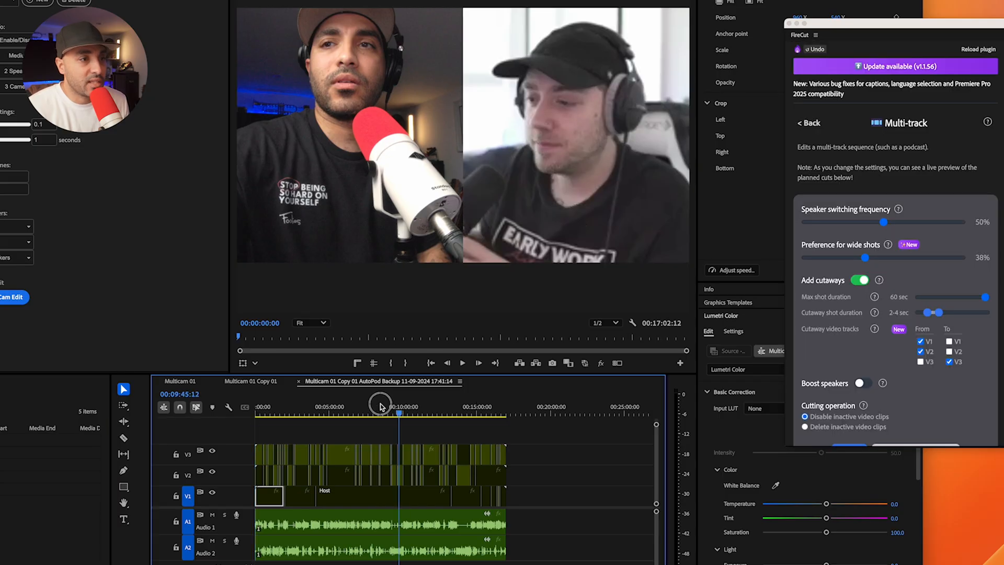
Confirm FireCut's undo, then re-cut with wide-shot preference lowered to 21%
left_click(815, 50)
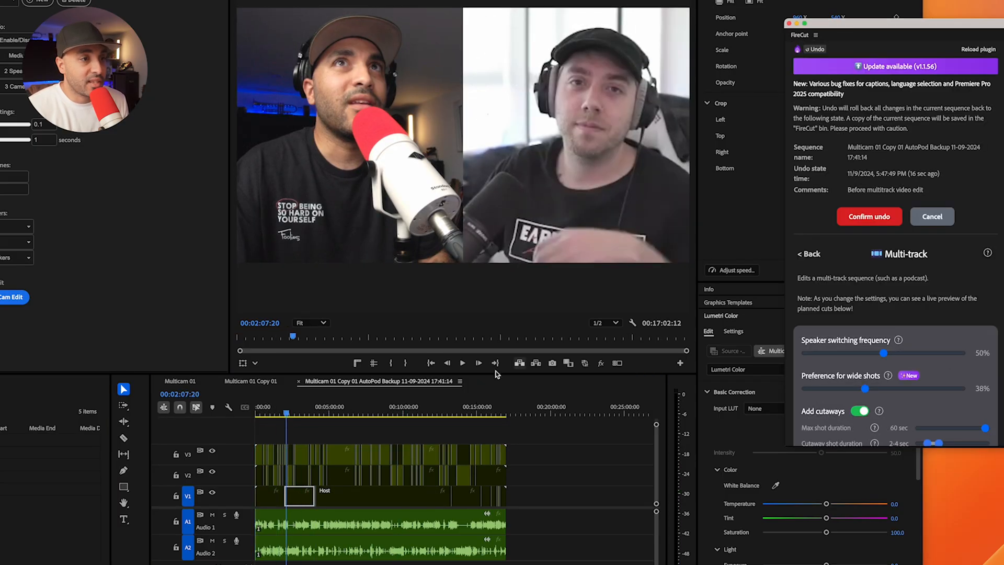
left_click(868, 216)
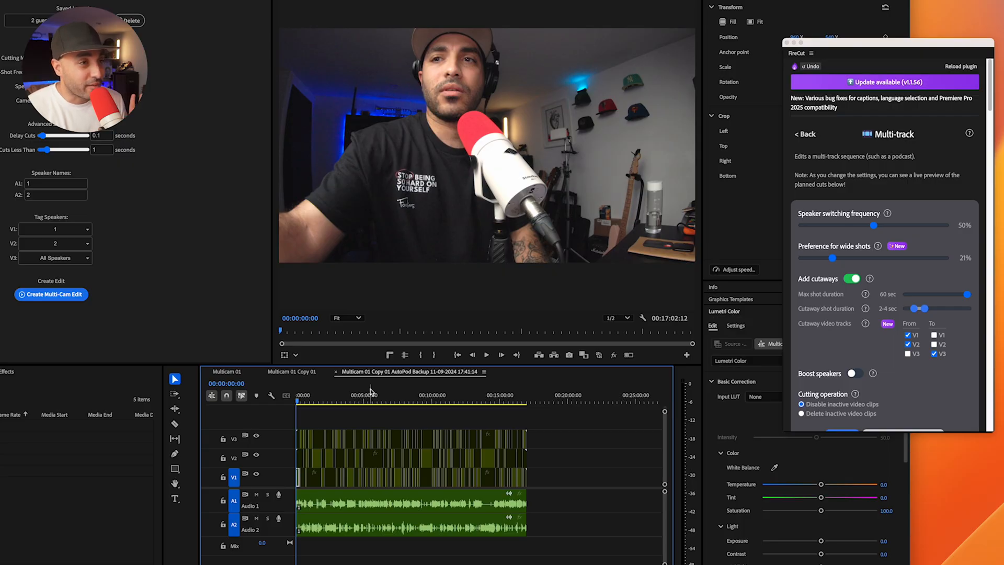
left_click(803, 134)
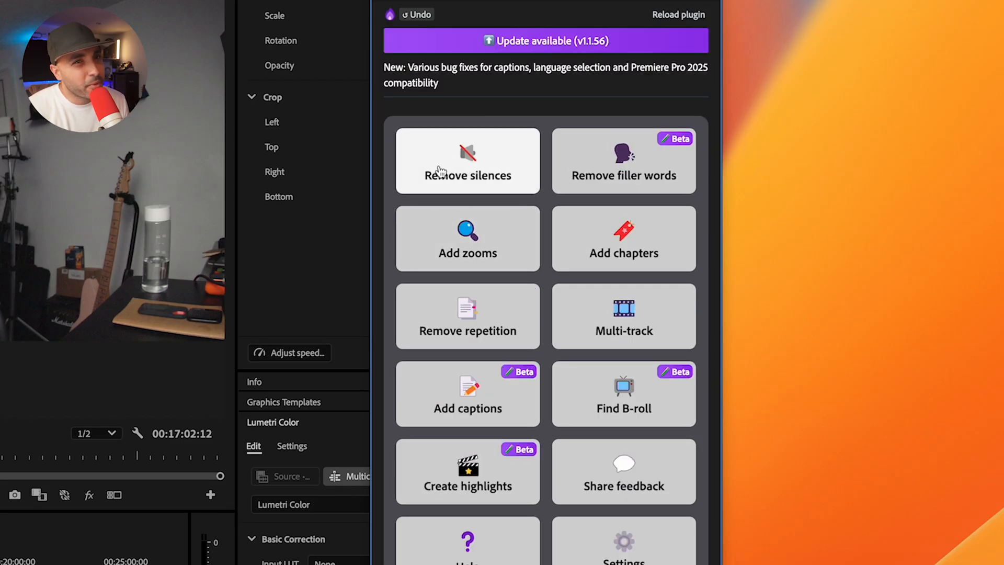
mouse_move(634, 163)
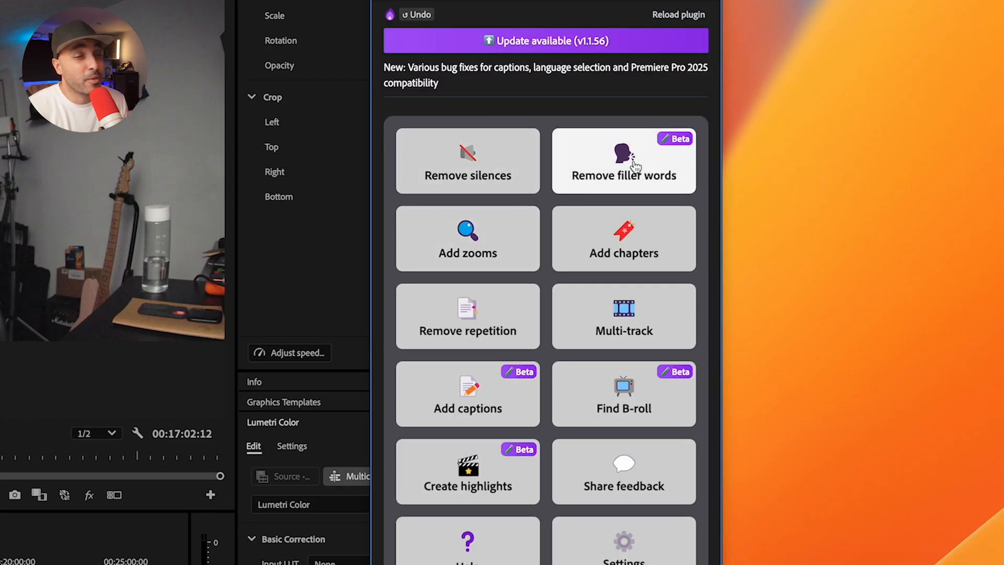